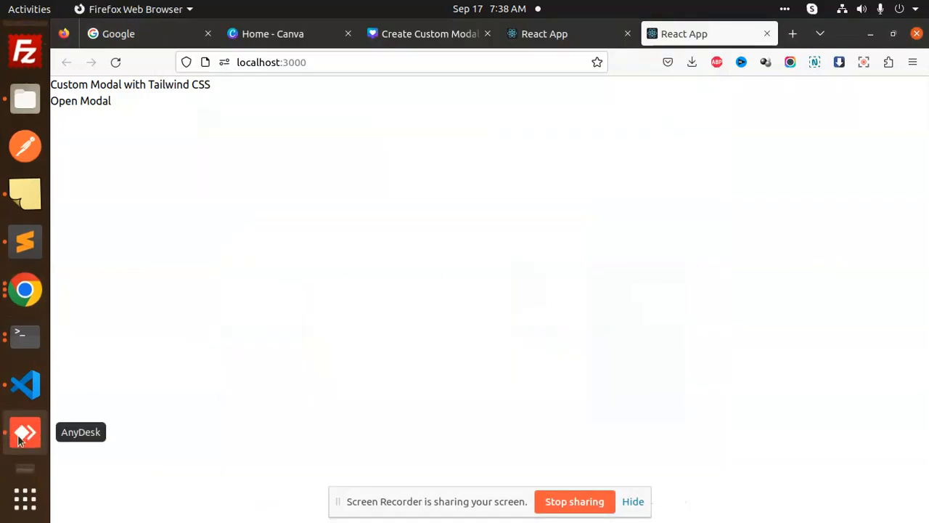
- Switch from the local React page to the AnyDesk phone session showing the Open Modal screen
left_click(25, 433)
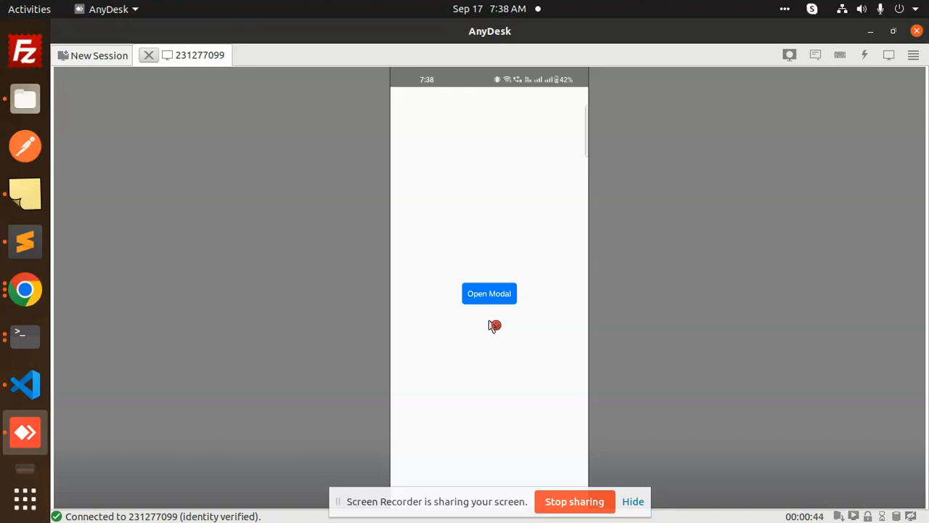
left_click(488, 293)
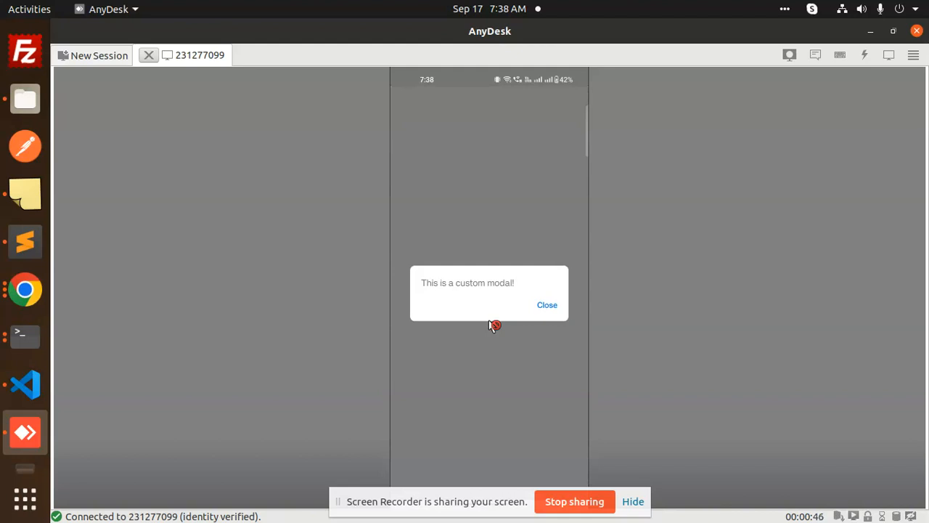
left_click(547, 305)
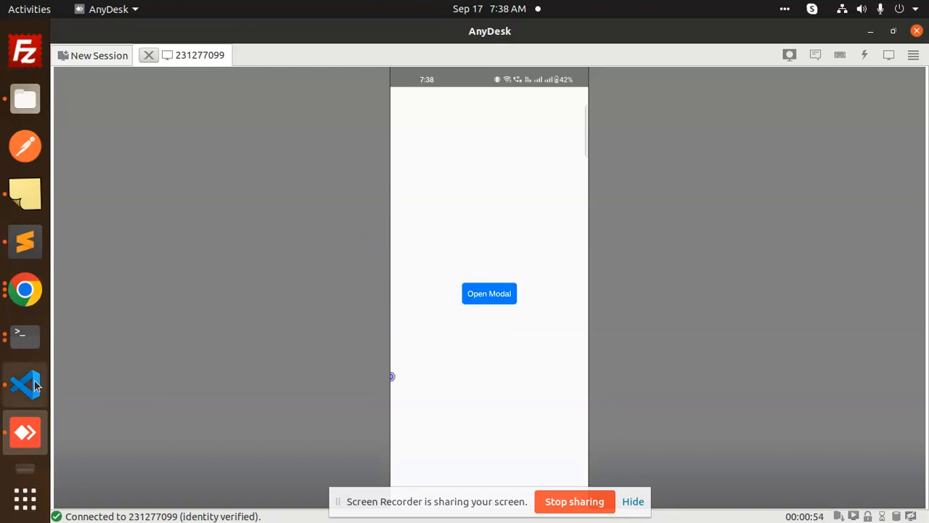
- Return to App.js in VS Code and scroll up to the react-native imports
left_click(25, 385)
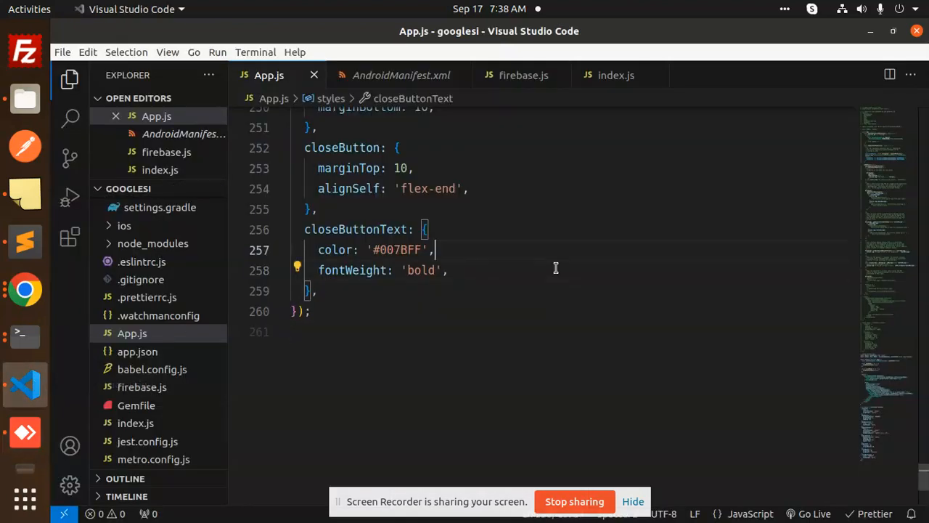
scroll("up", 3)
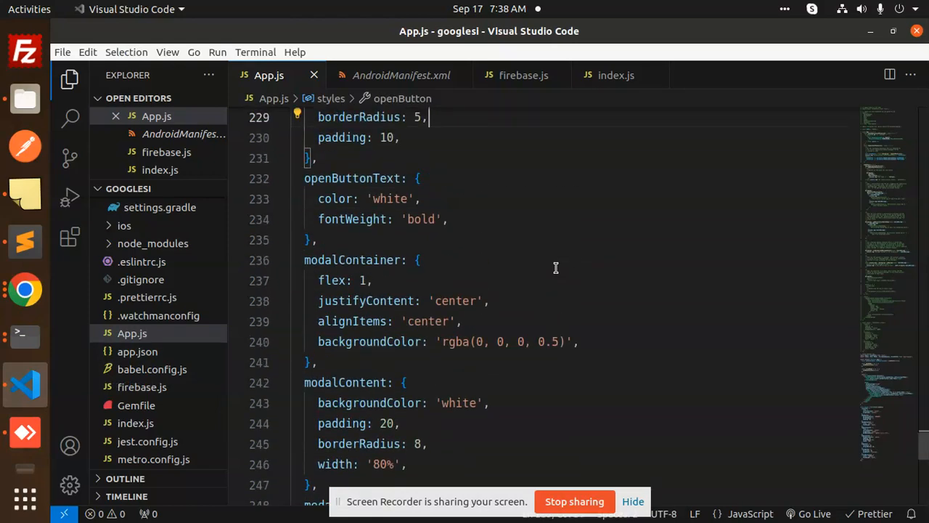
scroll("up", 3)
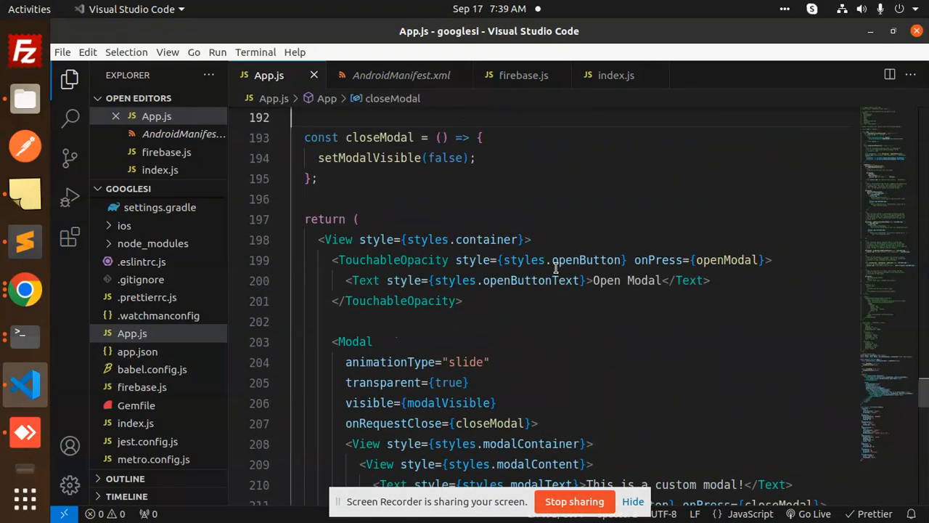
scroll("up", 3)
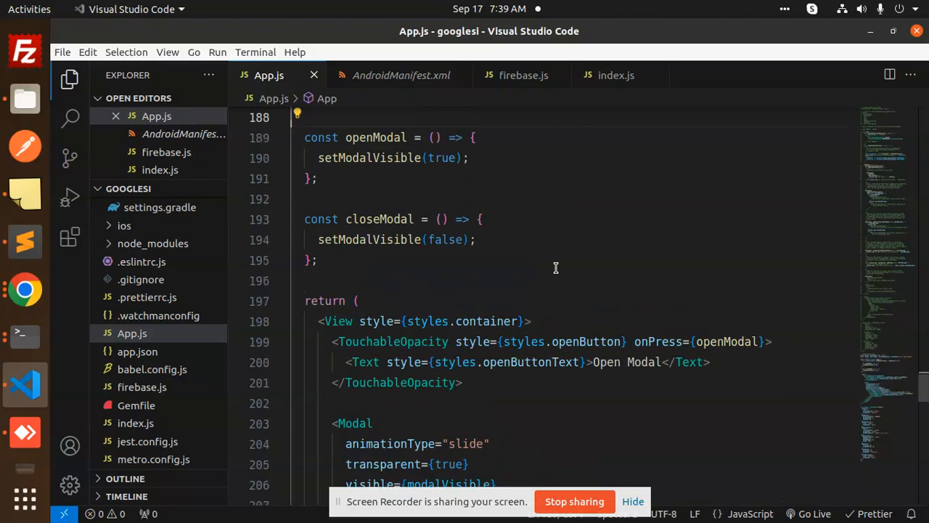
scroll("up", 3)
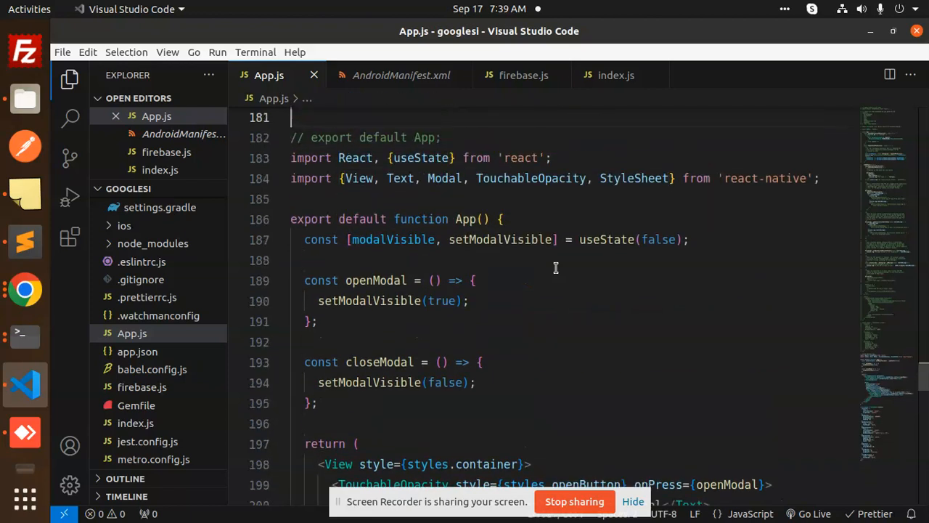
mouse_move(503, 139)
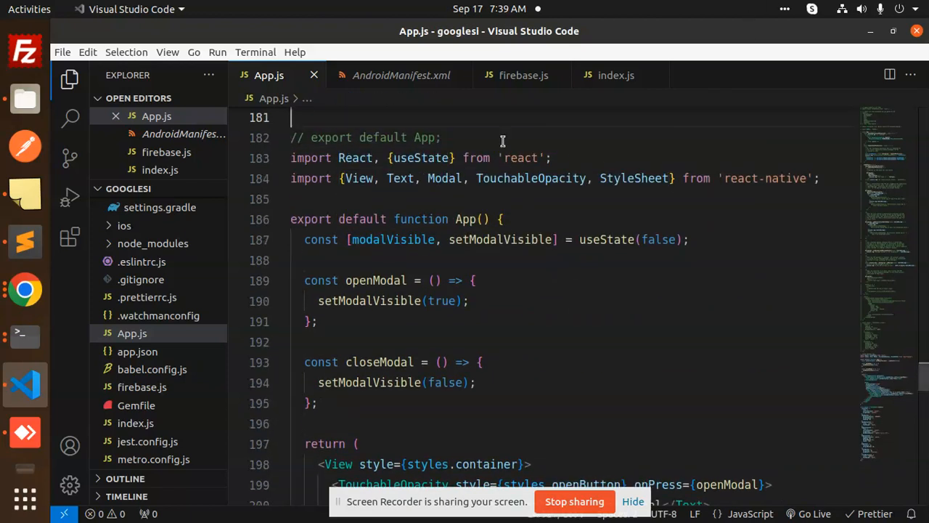
- Highlight the Modal import, App function, false visibility state, setModalVisible setter and closeModal function
double_click(444, 177)
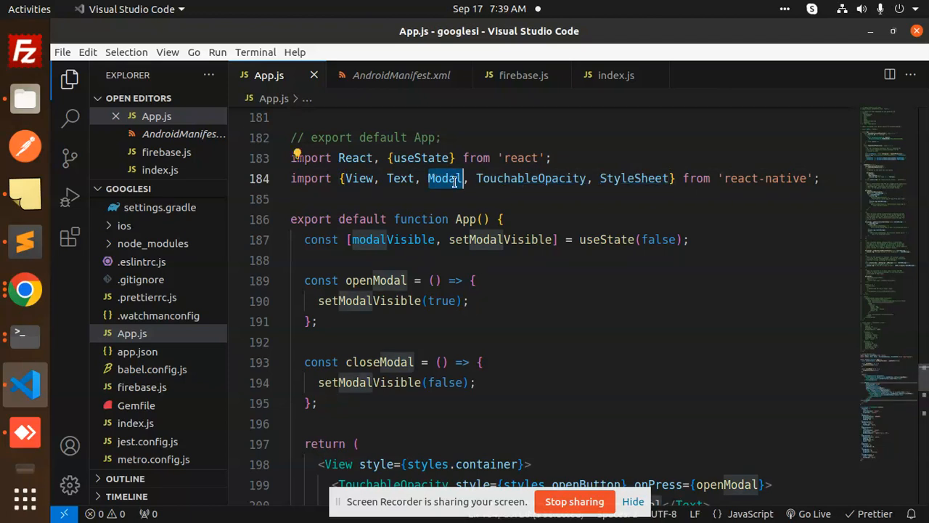
double_click(356, 157)
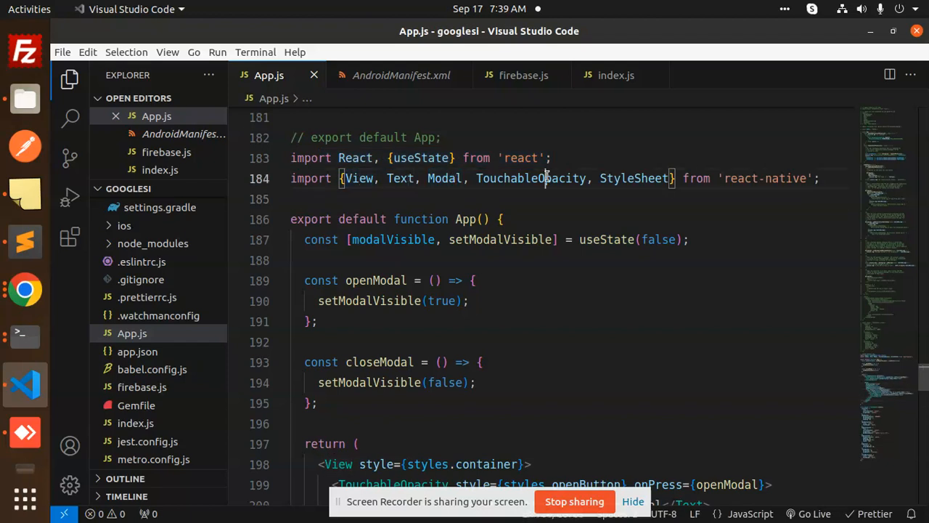
double_click(633, 177)
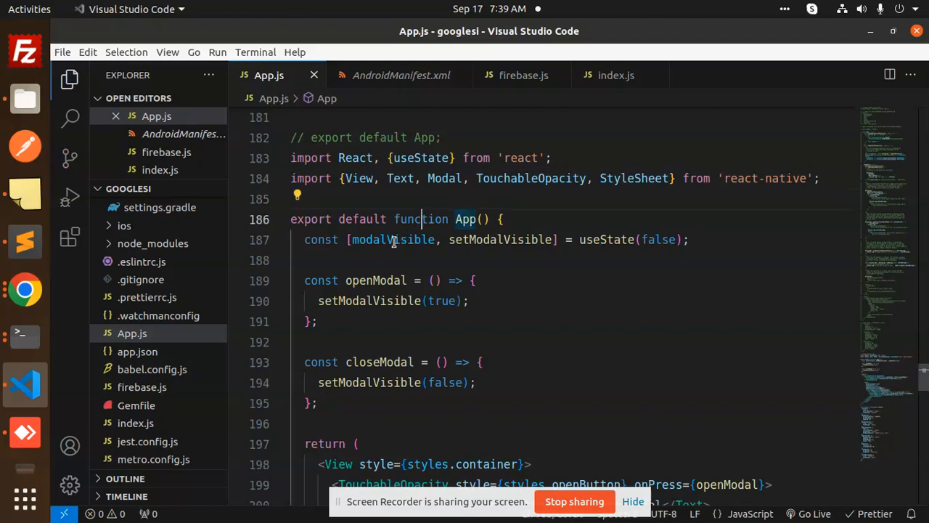
double_click(660, 240)
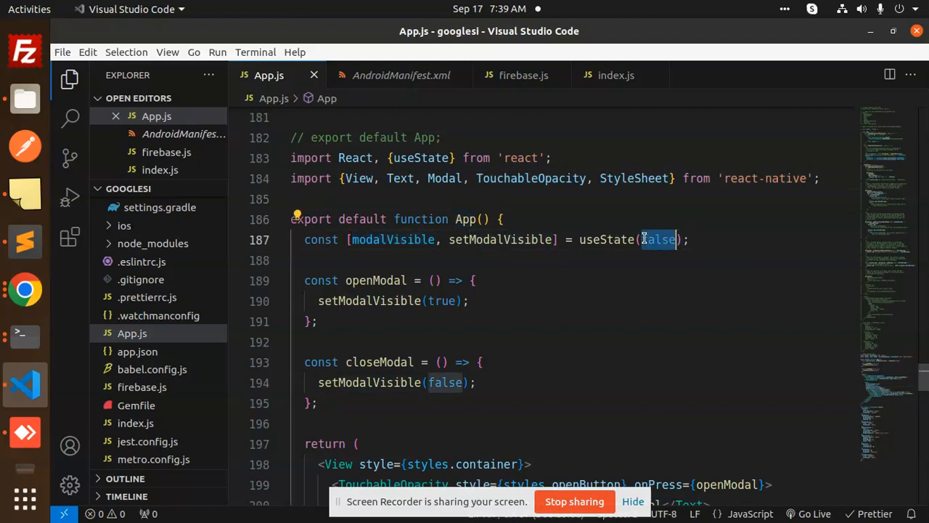
double_click(500, 239)
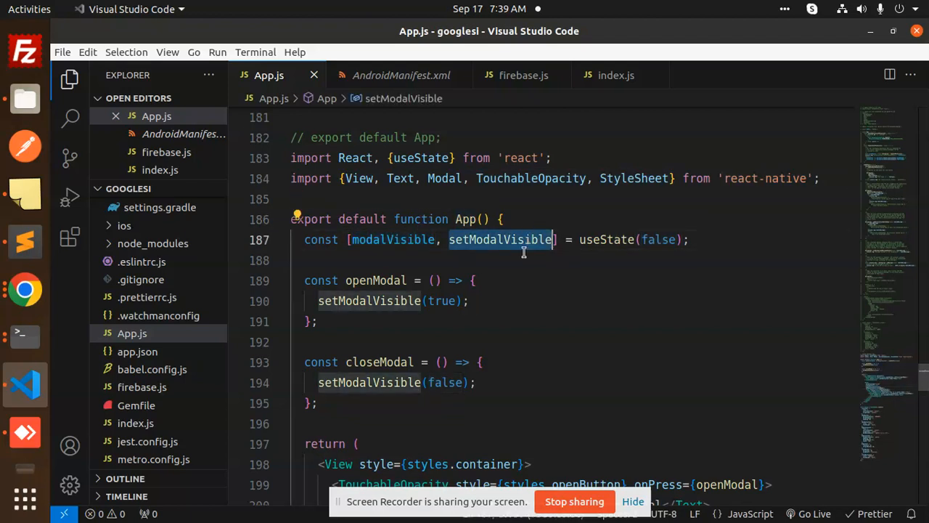
left_click(374, 280)
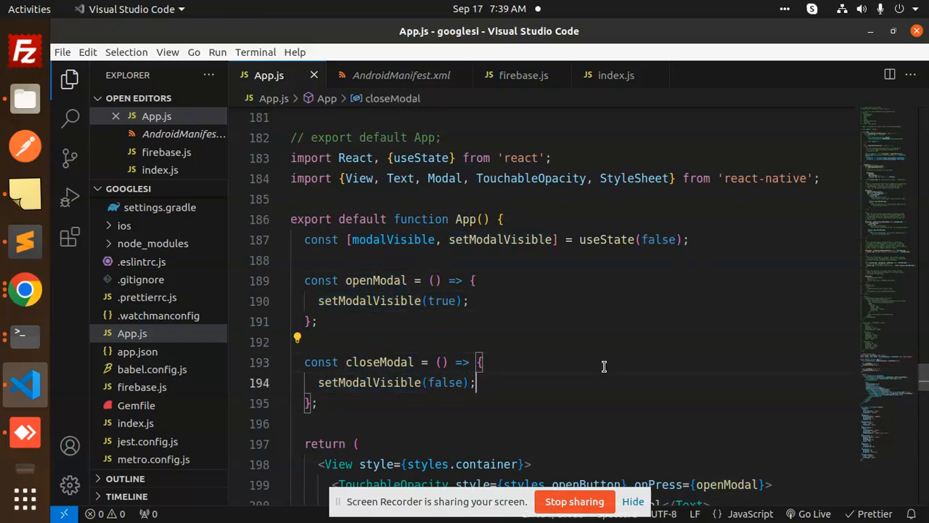
scroll("down", 3)
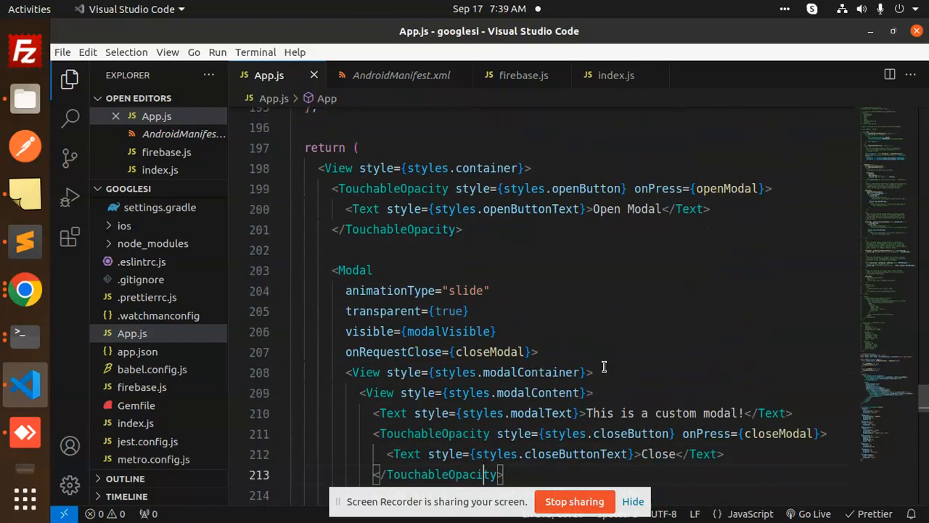
scroll("down", 3)
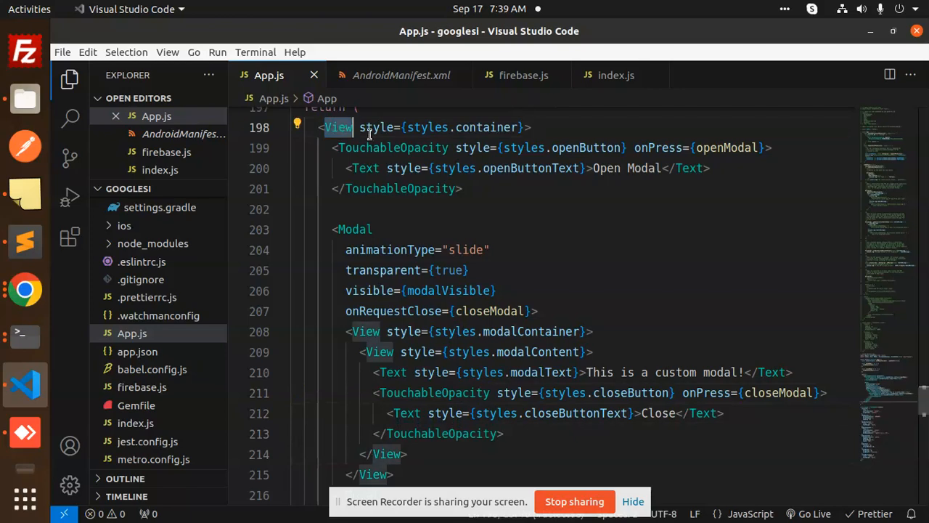
mouse_move(392, 148)
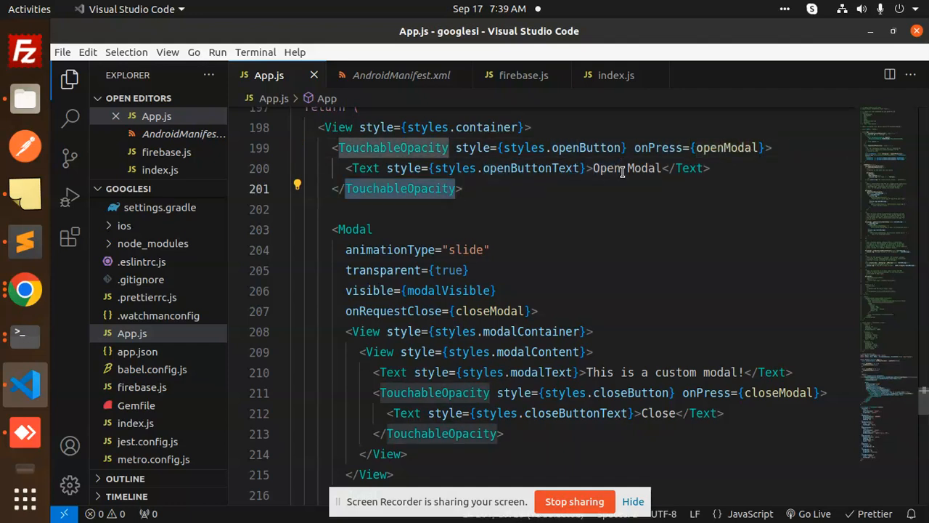
mouse_move(726, 148)
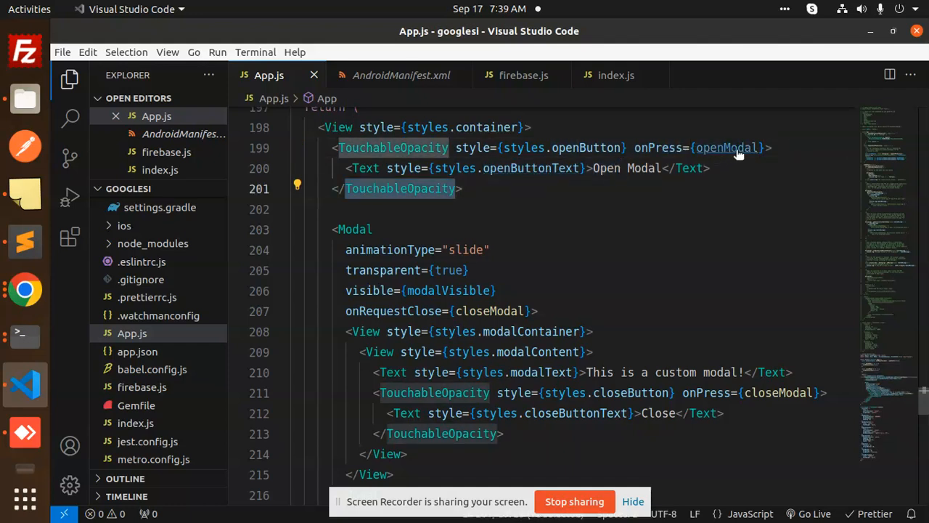
mouse_move(726, 148)
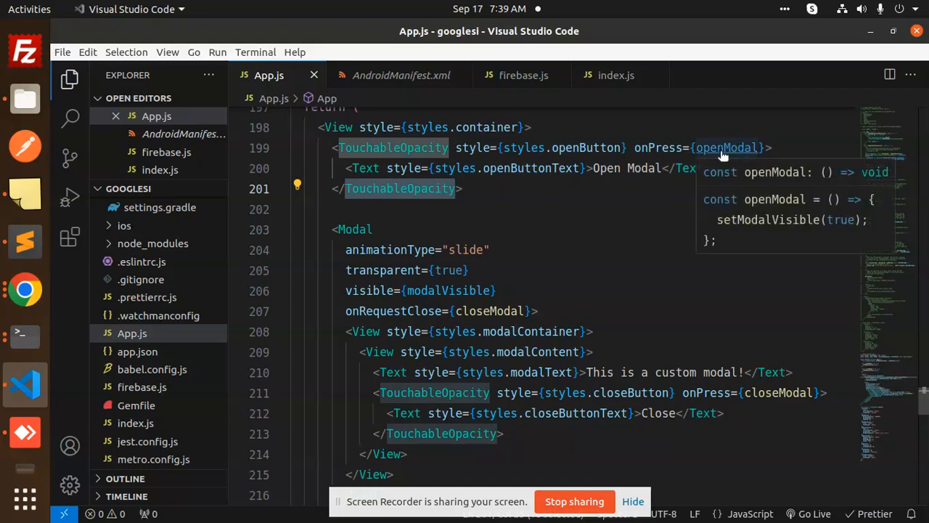
mouse_move(838, 222)
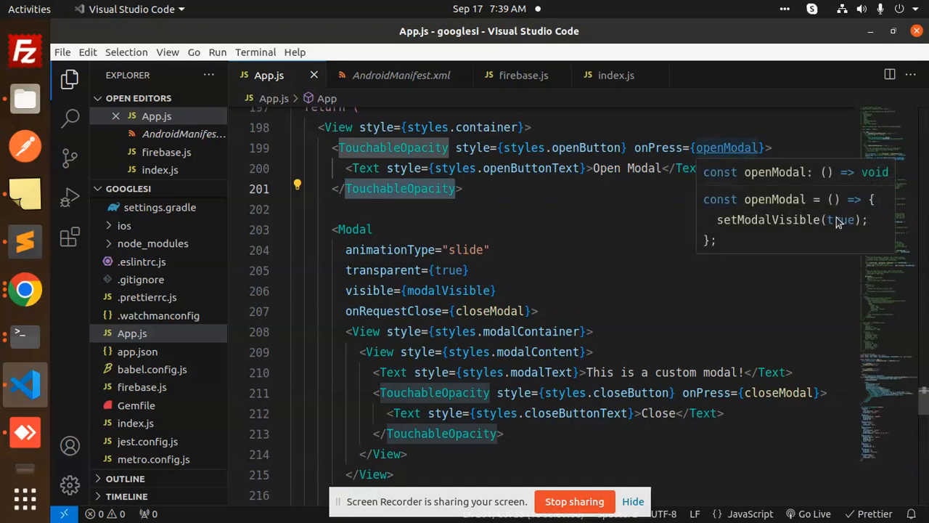
left_click(464, 225)
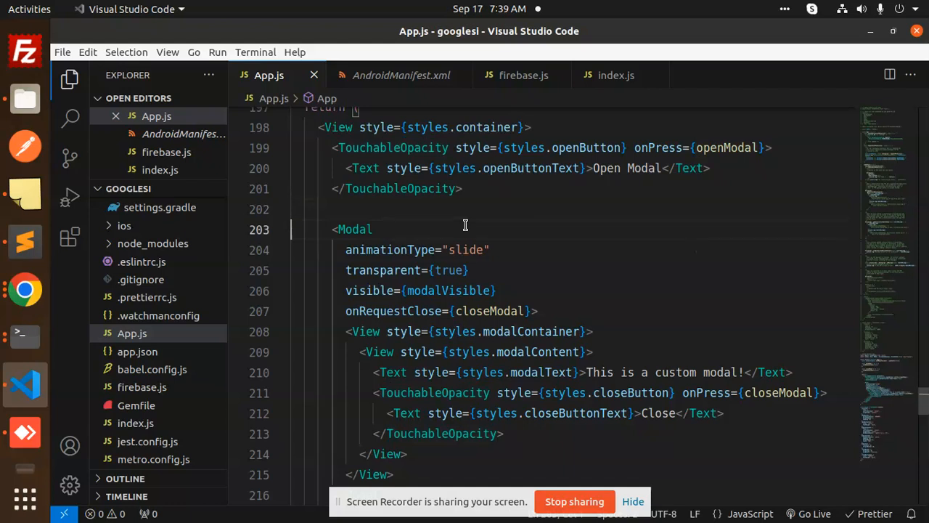
scroll("down", 3)
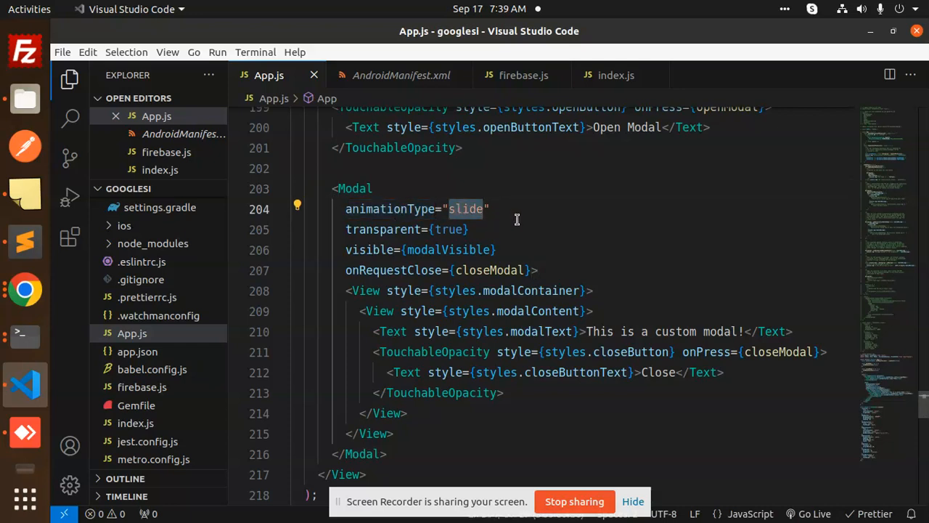
left_click(375, 230)
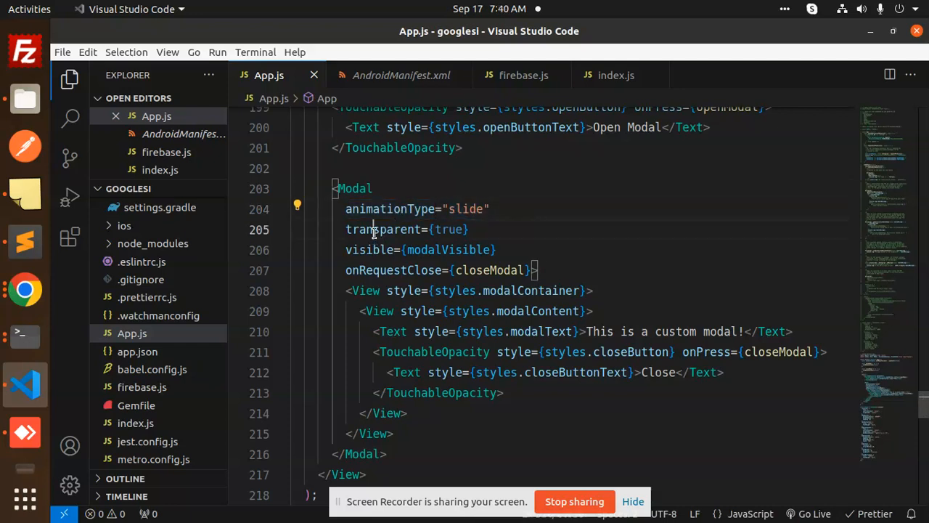
left_click(450, 250)
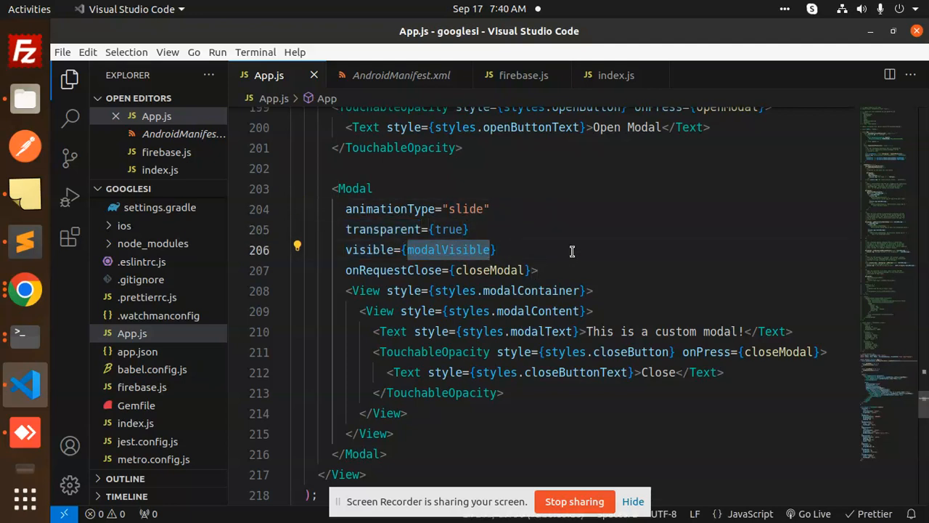
mouse_move(602, 265)
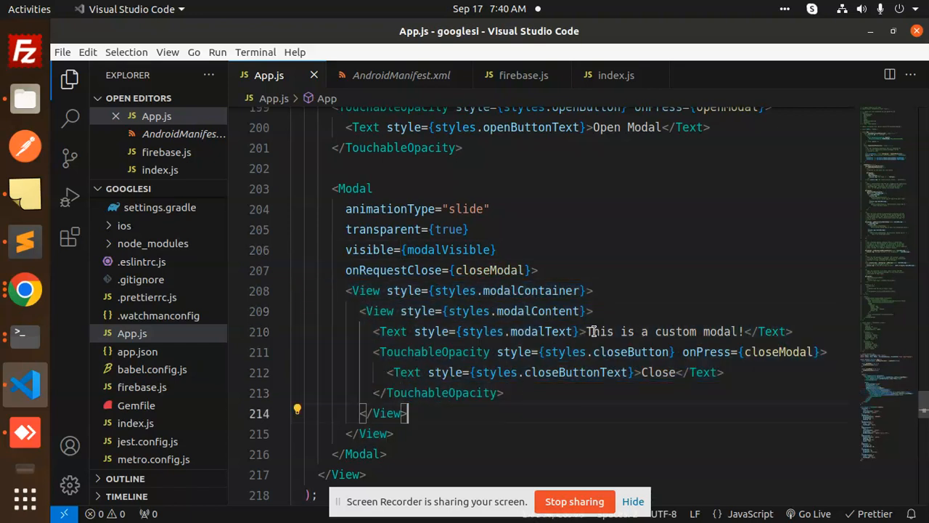
double_click(630, 351)
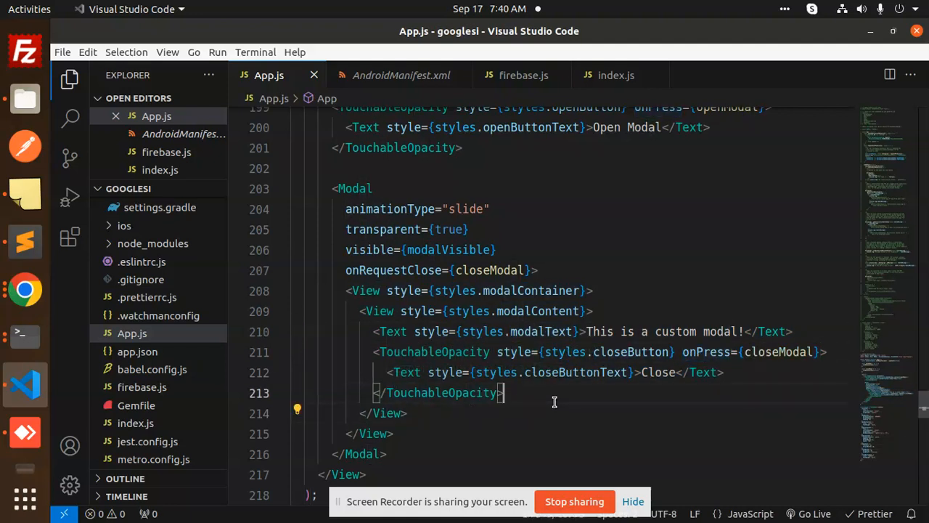
- Scroll through the StyleSheet.create modal and button styles to the end of App.js
scroll("down", 3)
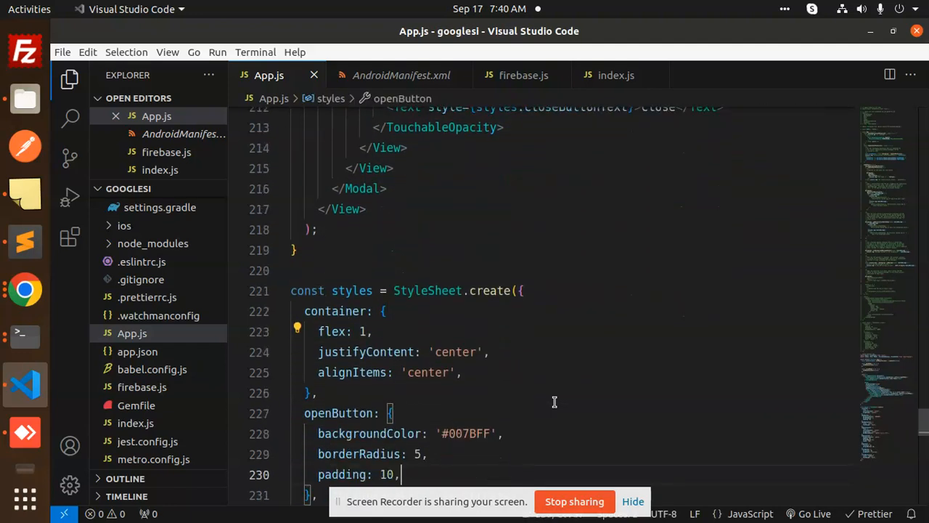
scroll("down", 3)
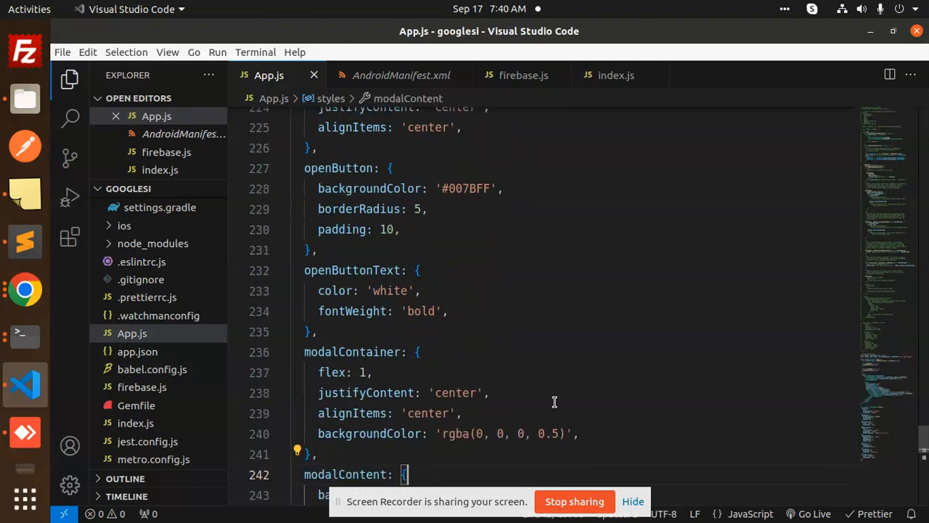
scroll("down", 3)
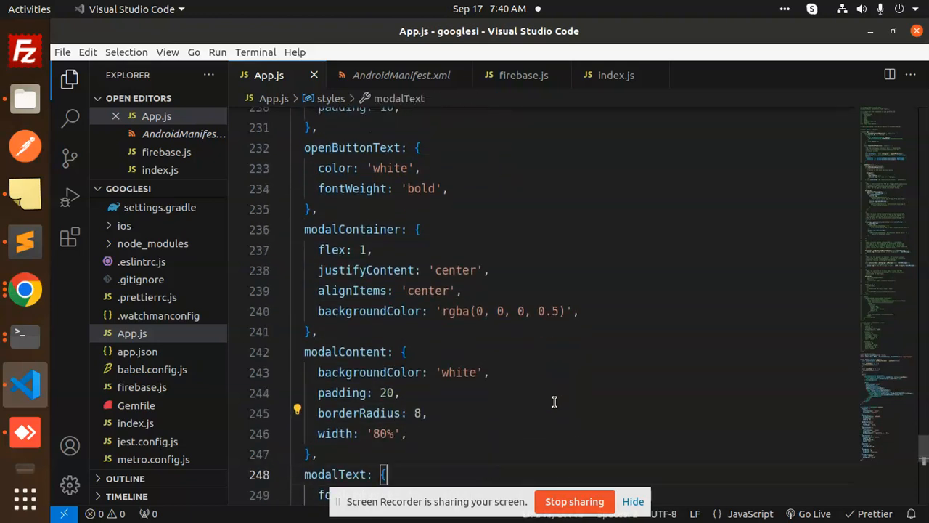
scroll("down", 3)
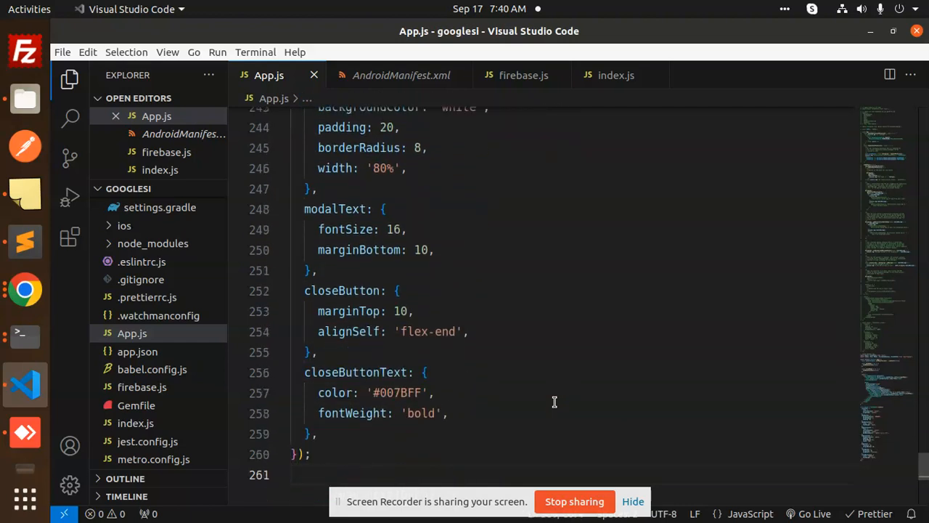
mouse_move(485, 218)
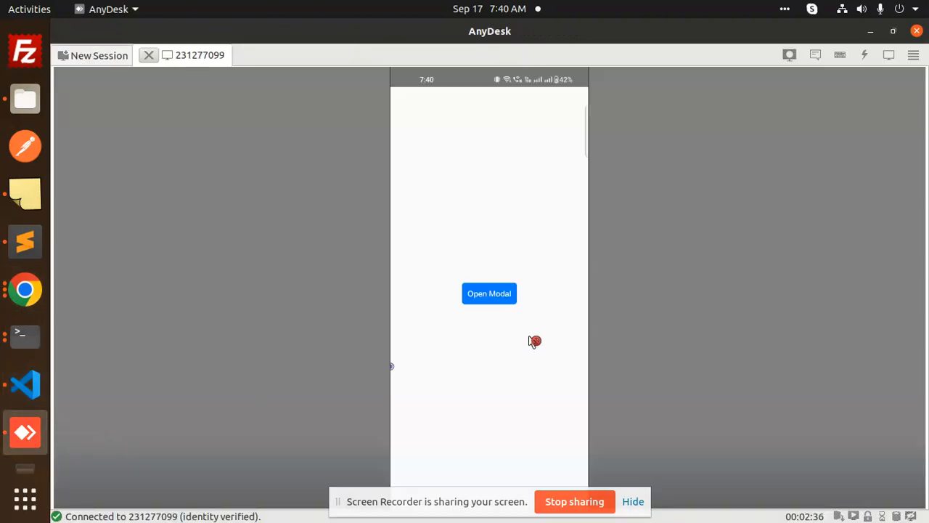
- Tap Open Modal then Close on the phone, and return to App.js in VS Code
left_click(488, 293)
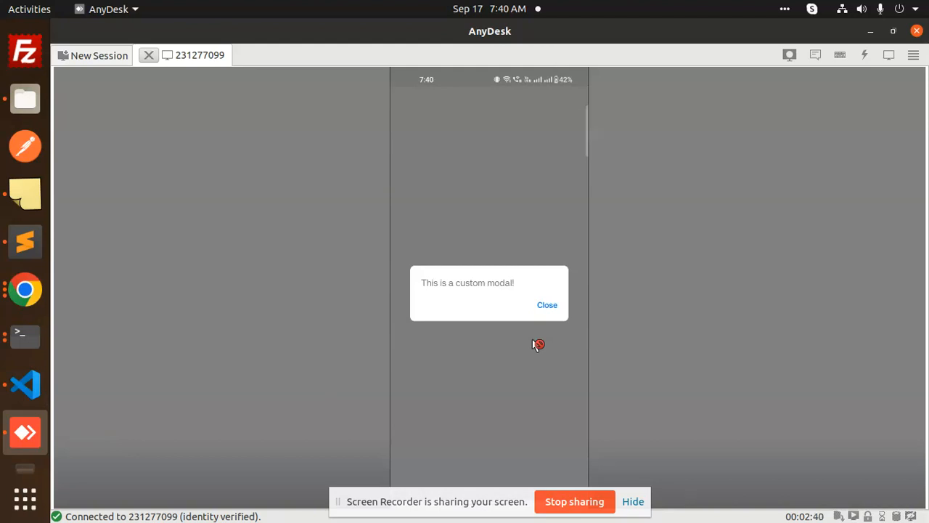
left_click(548, 305)
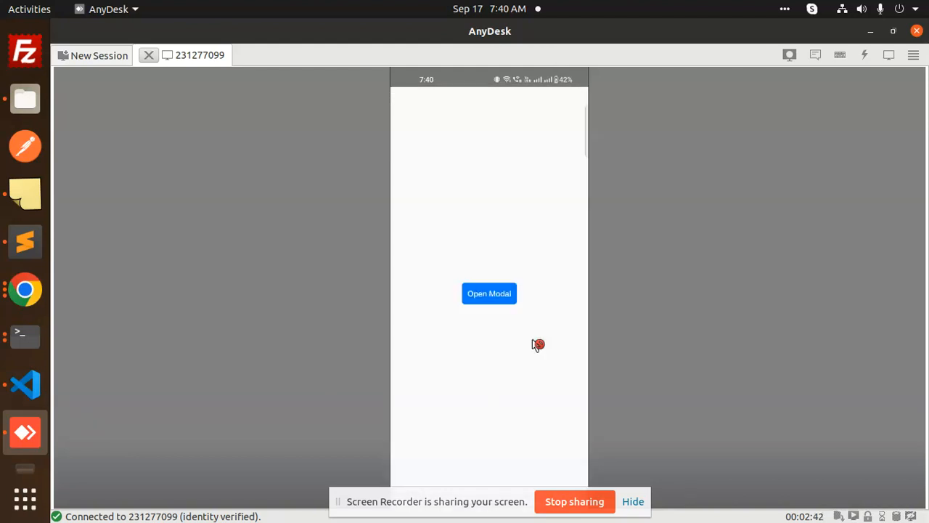
mouse_move(25, 241)
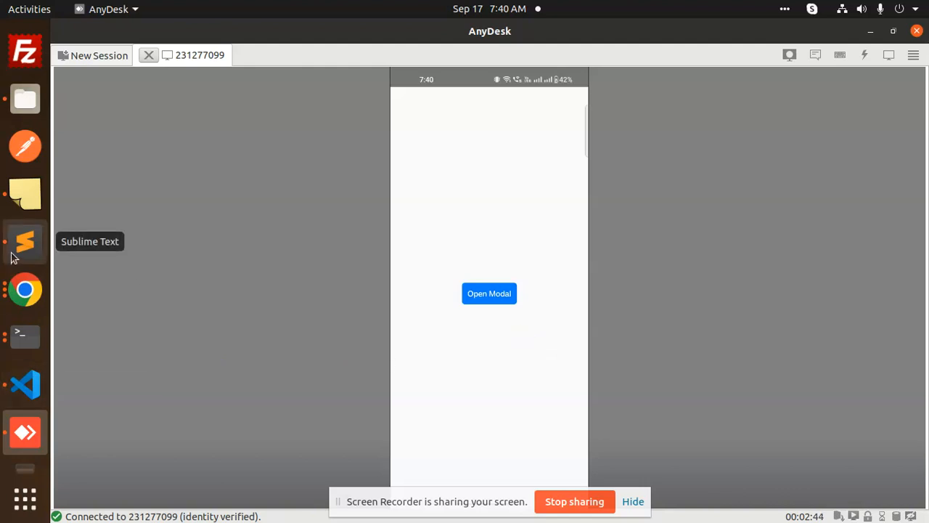
left_click(25, 383)
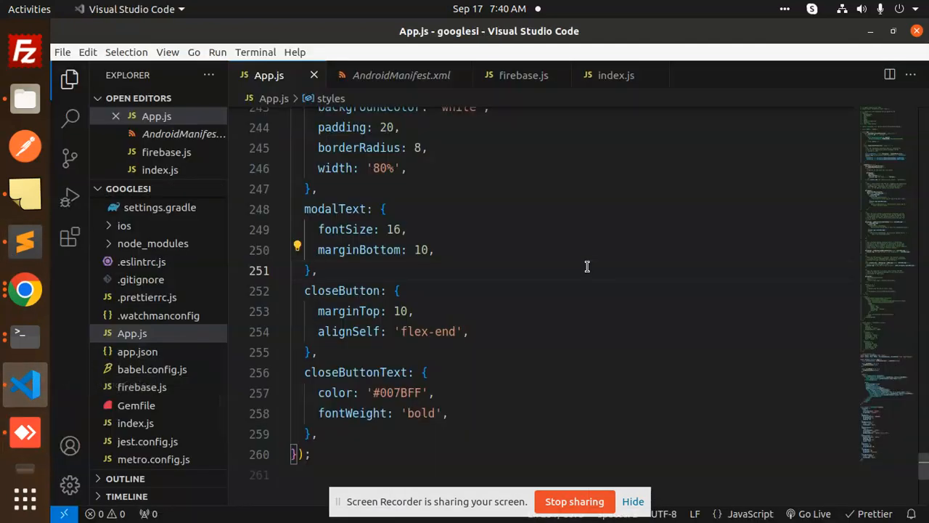